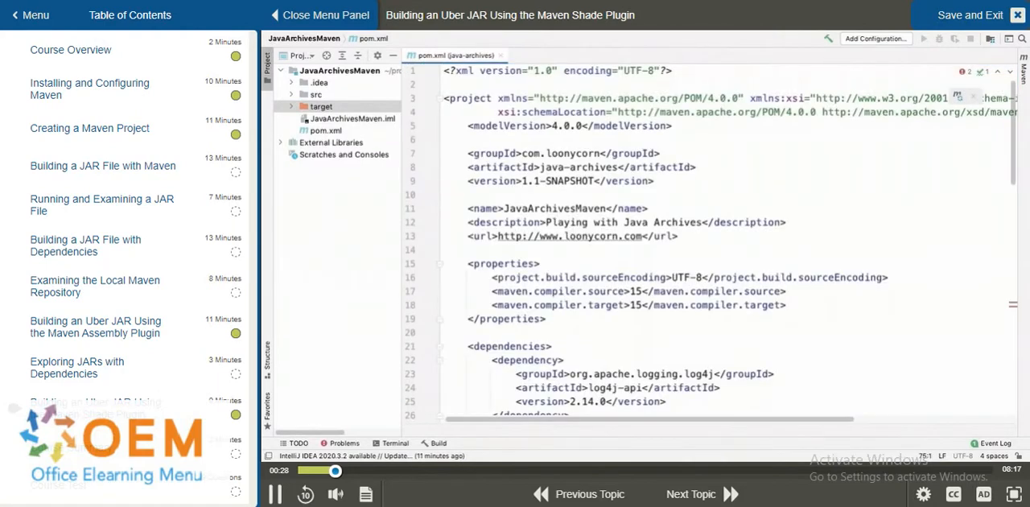
mouse_move(270, 77)
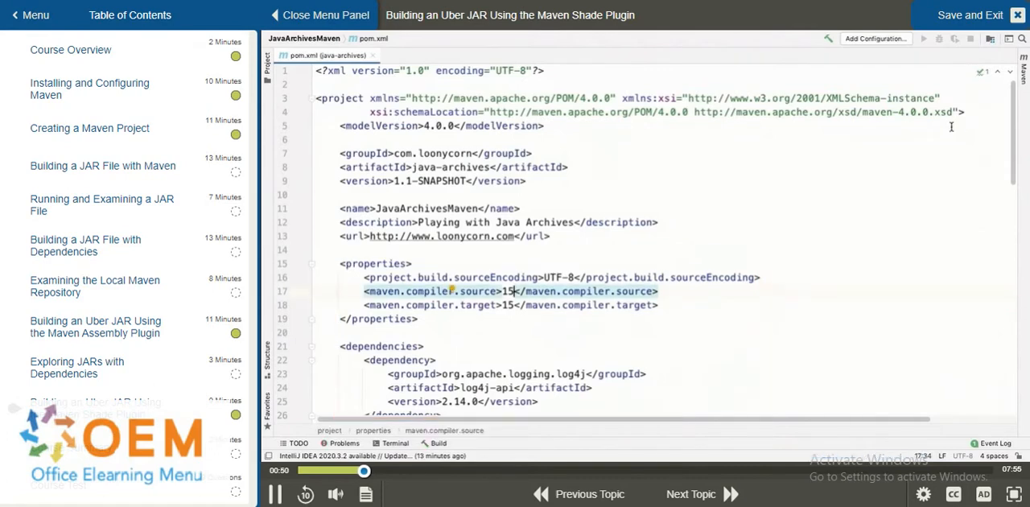
scroll(down, 3)
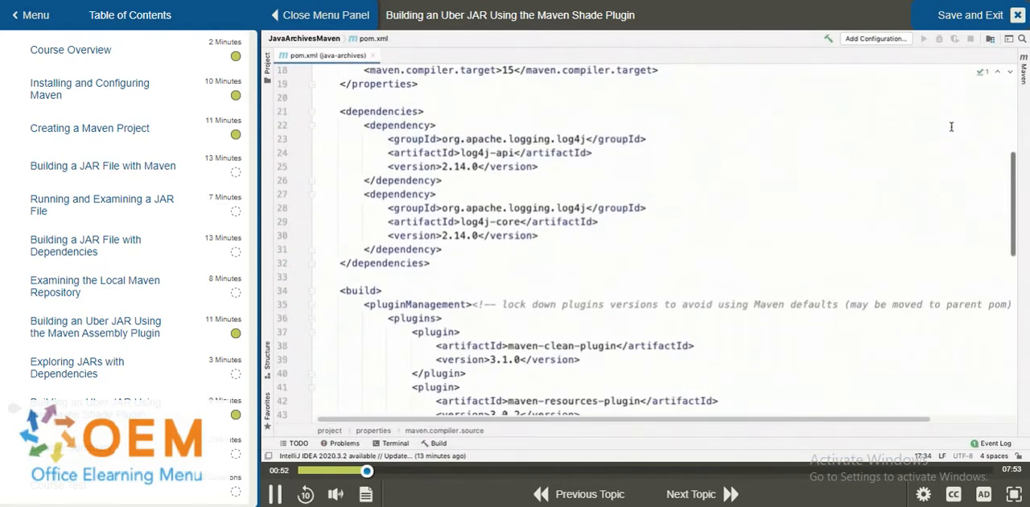